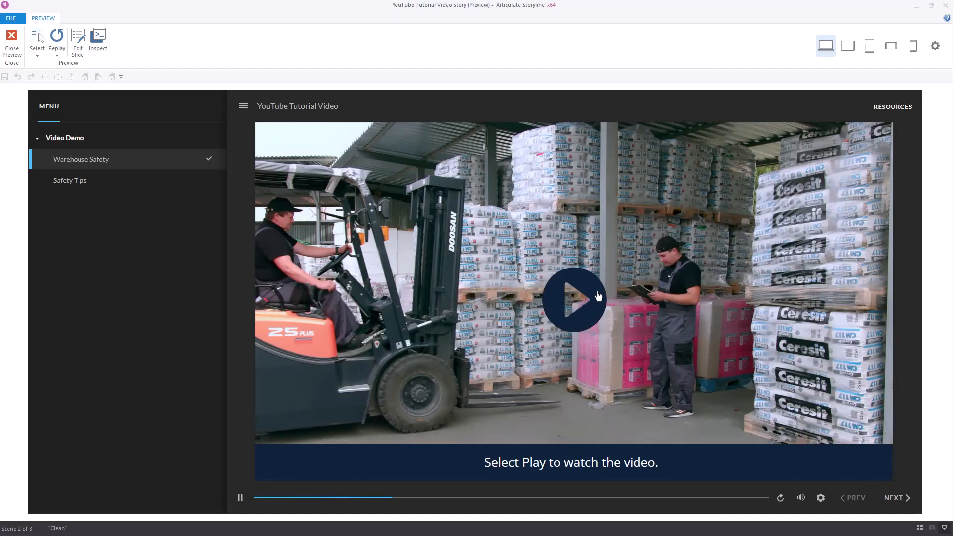
# Step: Play the warehouse safety video in the preview and use the playback bar
pyautogui.click(568, 303)
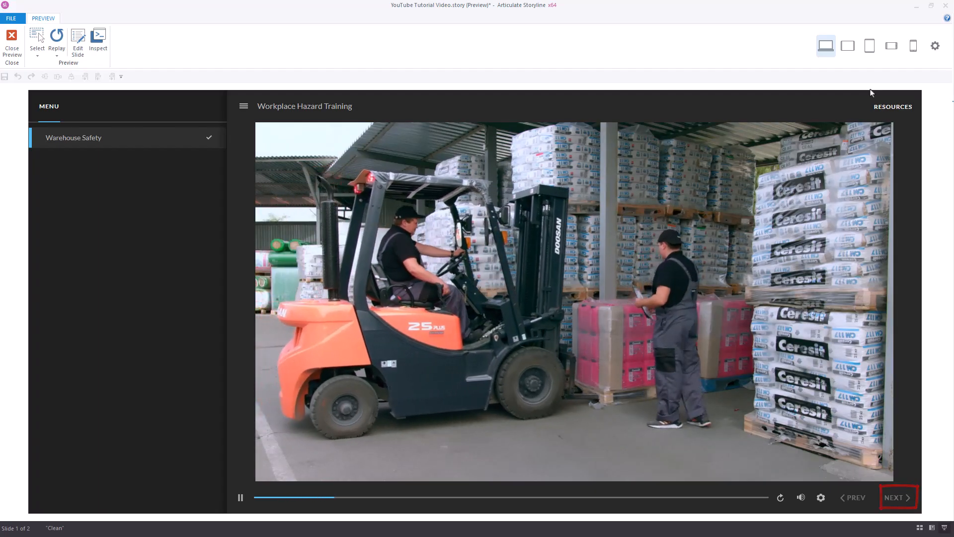
pyautogui.moveTo(755, 200)
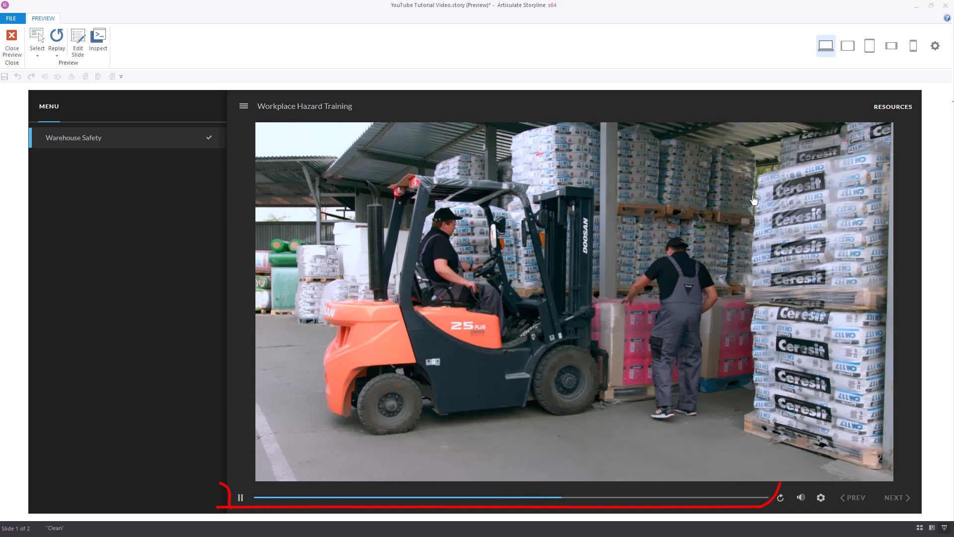
pyautogui.moveTo(722, 235)
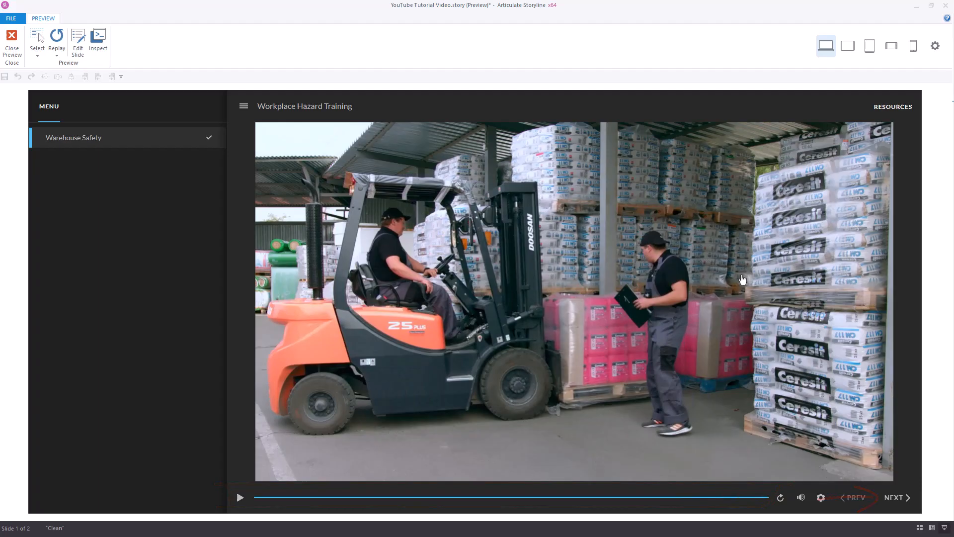
pyautogui.click(240, 497)
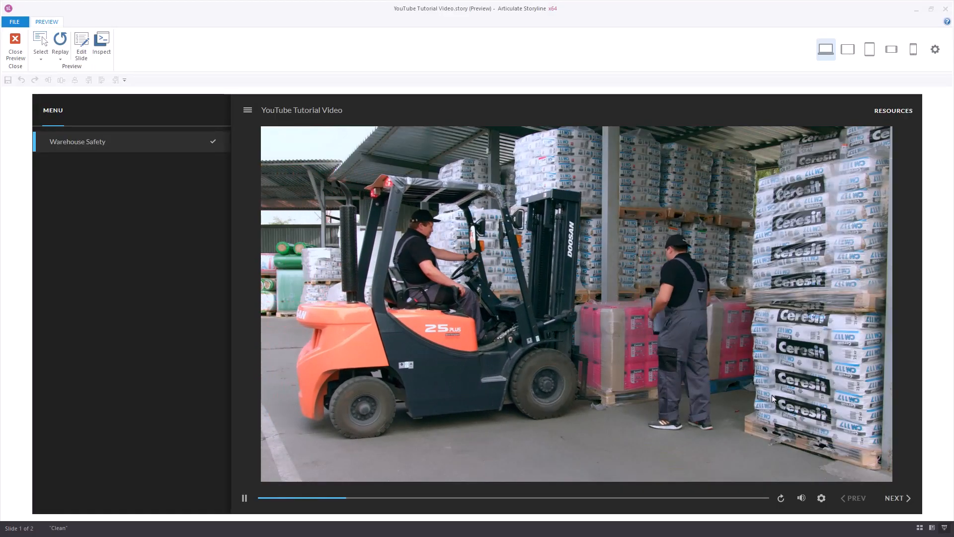
# Step: Click NEXT before the video finishes to trigger the 'Please play the video' error
pyautogui.click(897, 498)
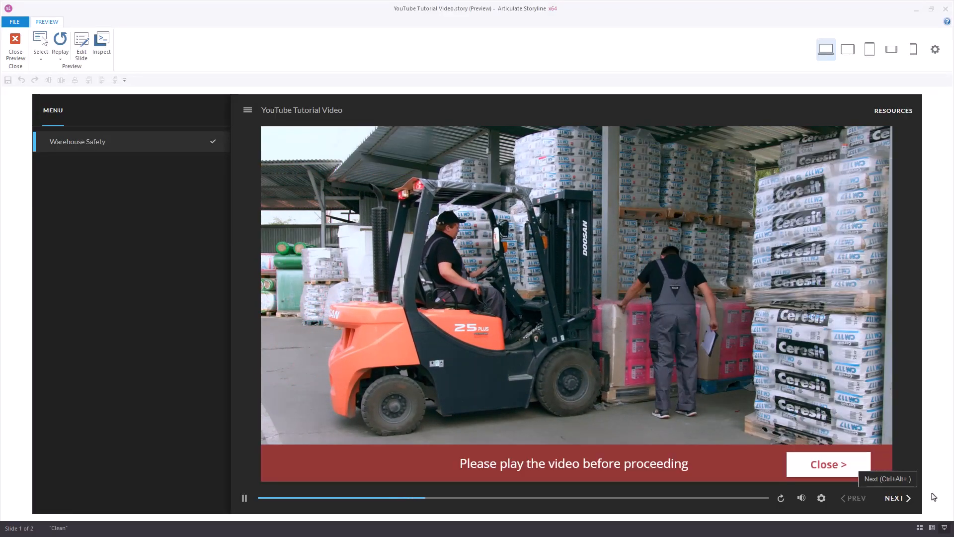
pyautogui.moveTo(888, 485)
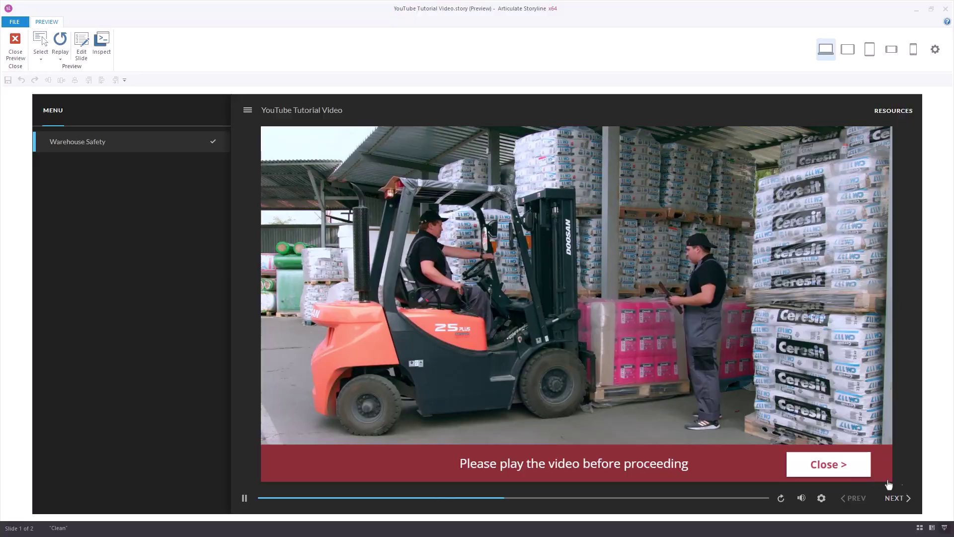
pyautogui.click(17, 41)
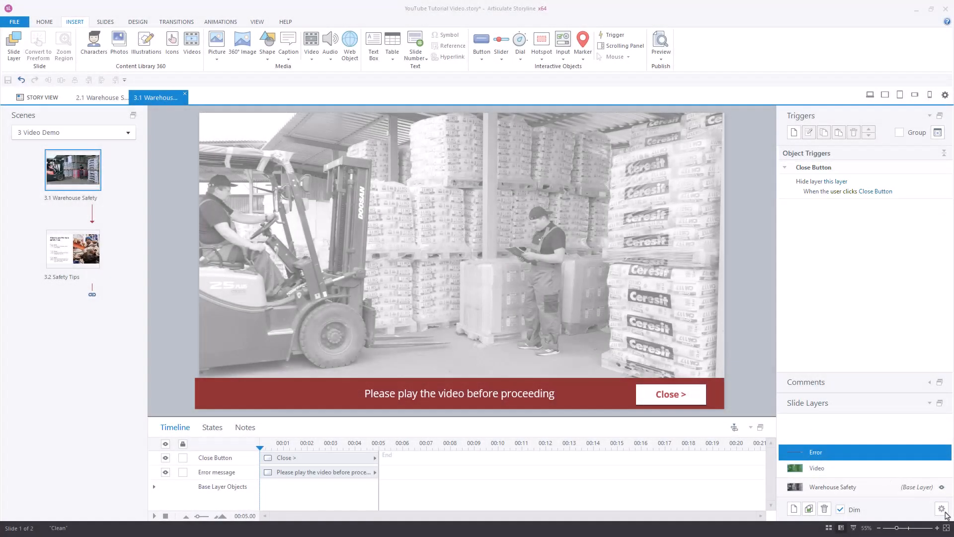
# Step: Select the Video layer in the Slide Layers panel
pyautogui.click(940, 509)
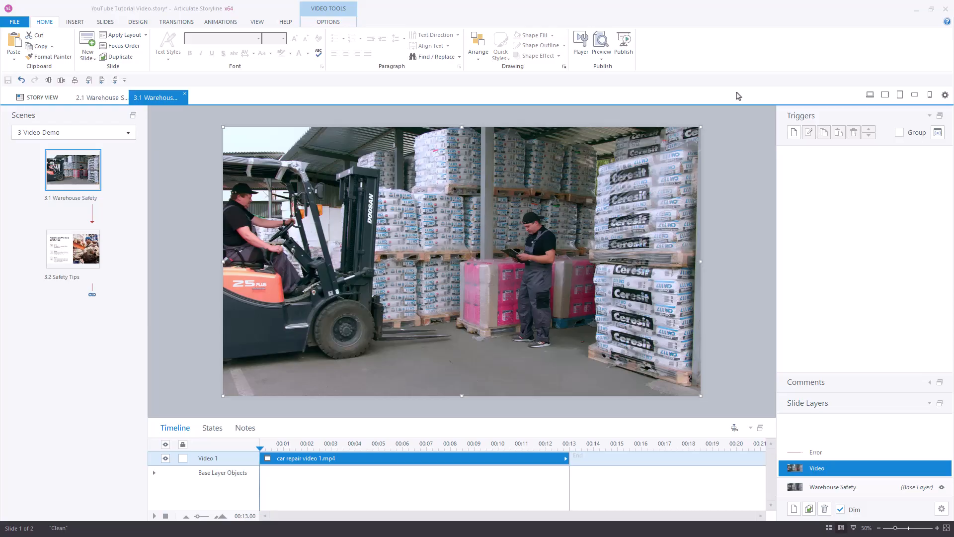
# Step: Check the video's Options, then choose Insert > Hotspot > Rectangle
pyautogui.click(328, 21)
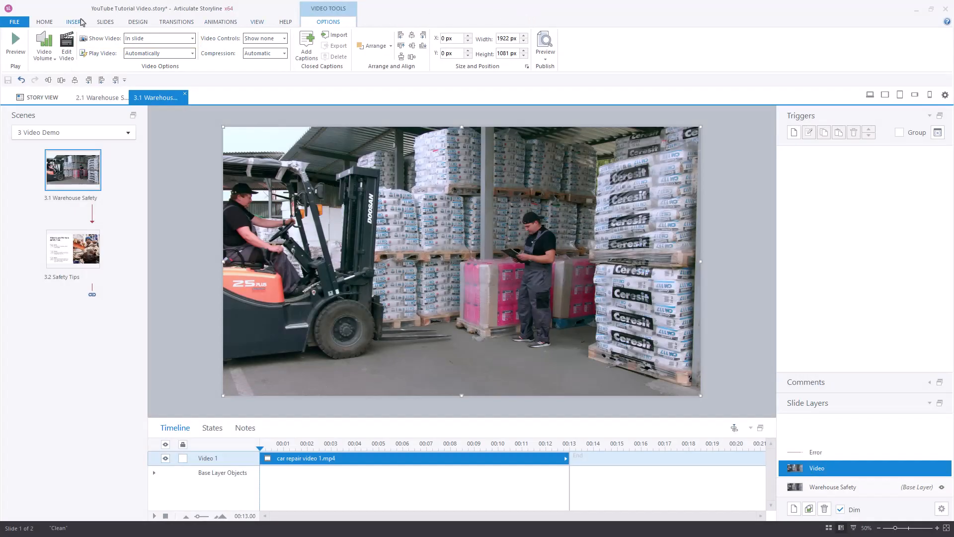
pyautogui.click(75, 22)
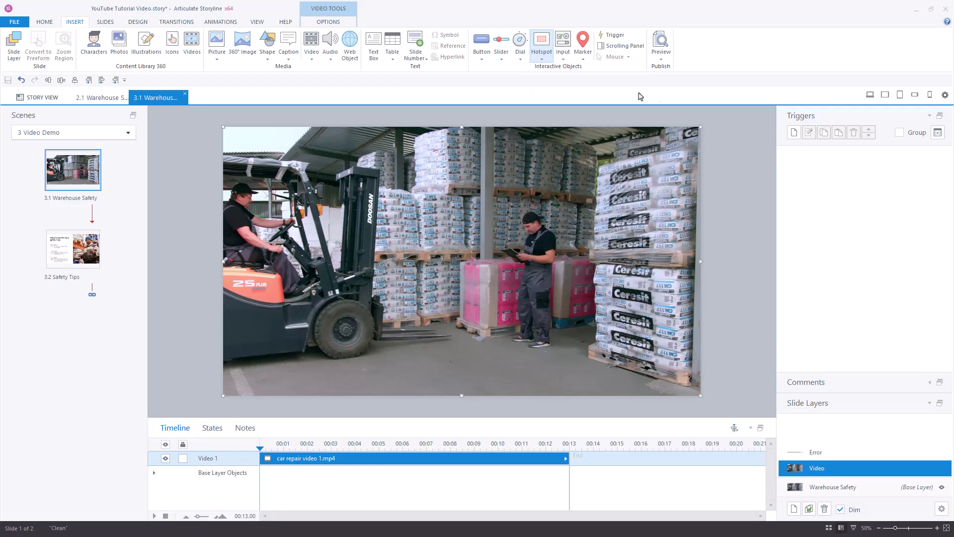
pyautogui.click(542, 40)
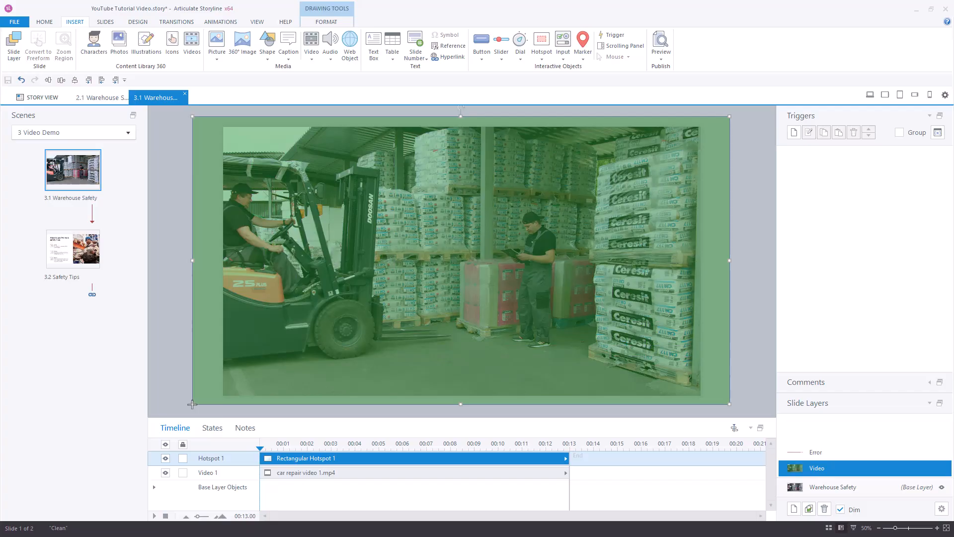
# Step: Draw the hotspot and set Video layer properties: hide other layers, allow seeking, reset
pyautogui.click(942, 509)
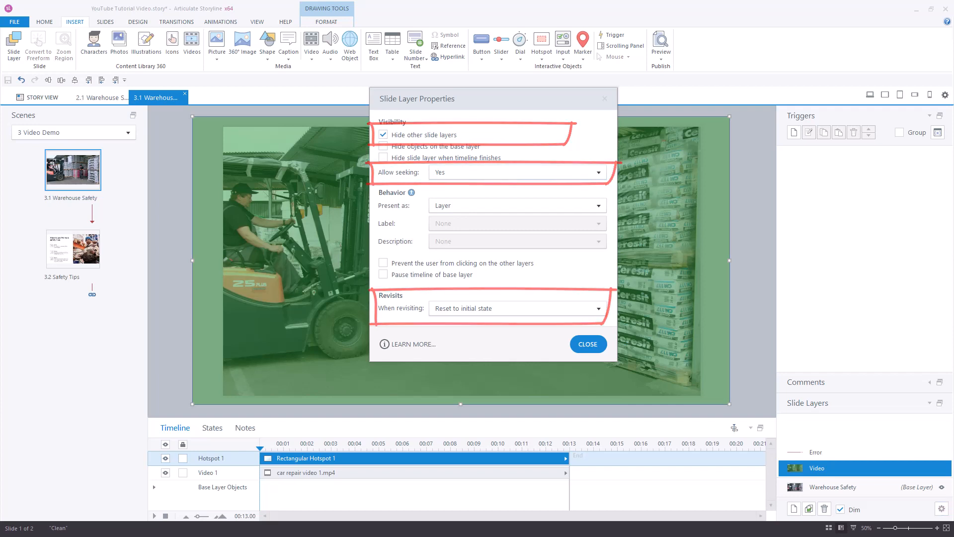
pyautogui.click(588, 344)
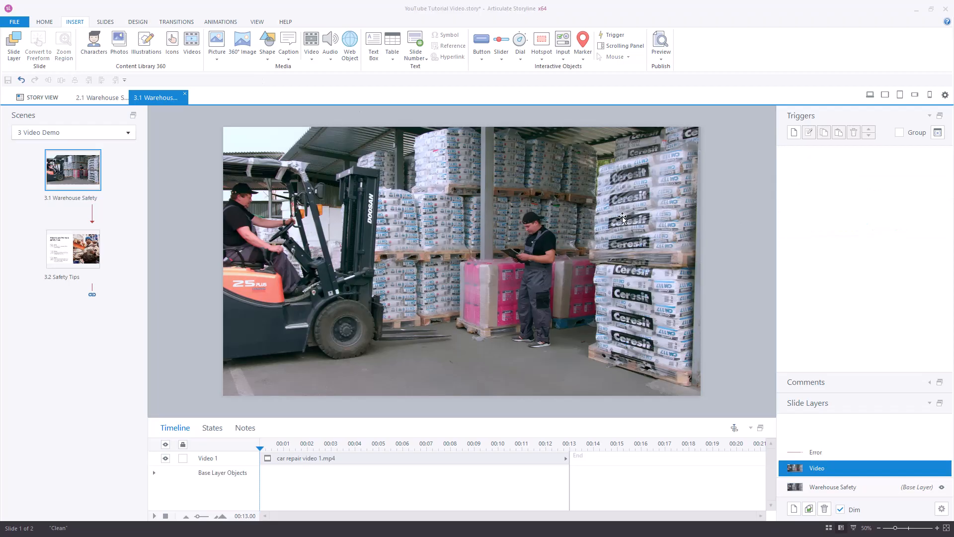
# Step: Set the base layer rectangle's fill transparency to 100% via Format Shape
pyautogui.rightClick(624, 218)
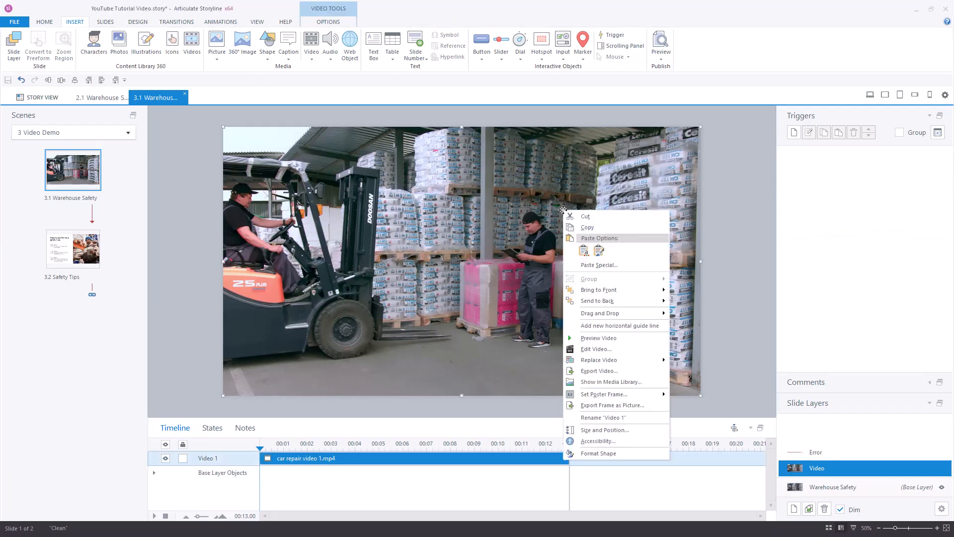
pyautogui.moveTo(612, 406)
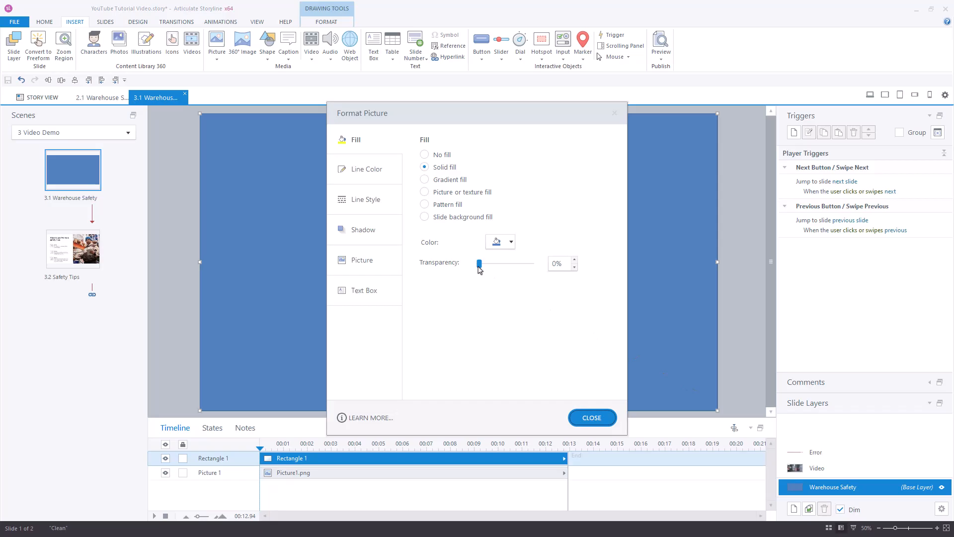
pyautogui.moveTo(478, 263); pyautogui.dragTo(531, 263)
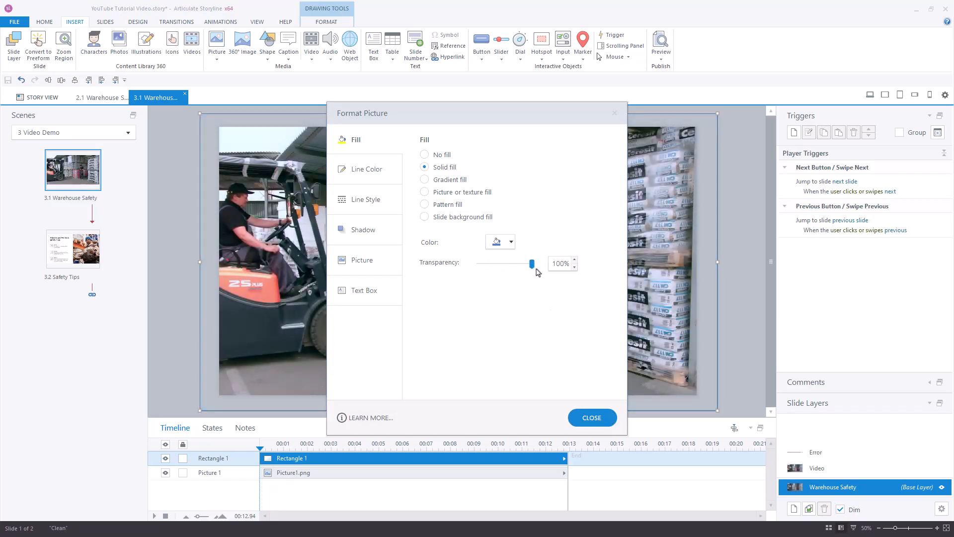
pyautogui.click(592, 418)
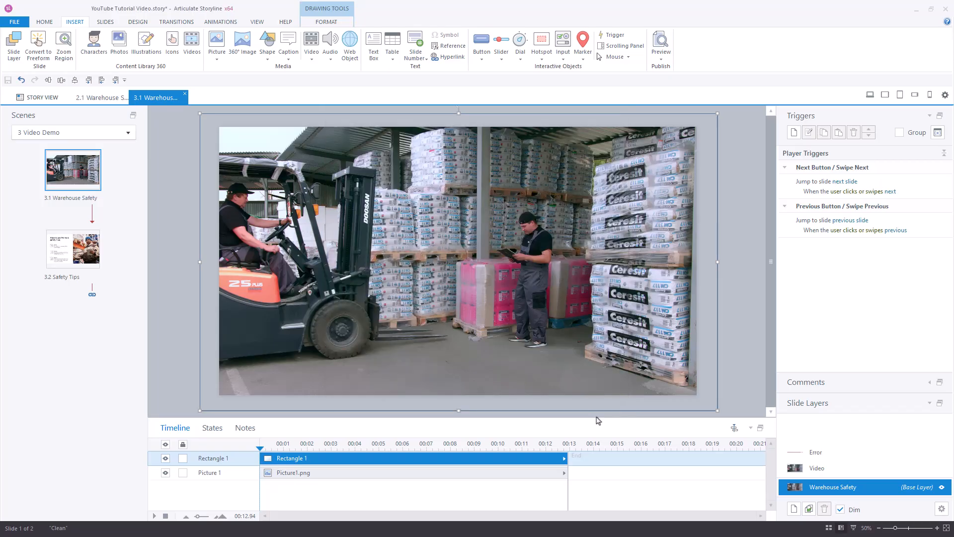
pyautogui.click(212, 427)
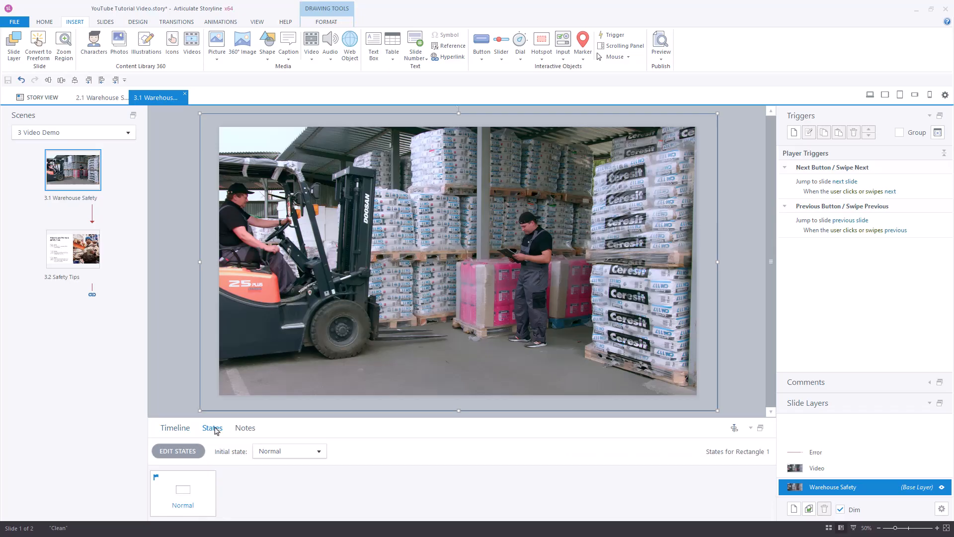
# Step: Add a Play shape to the rectangle's Normal state in Edit States
pyautogui.click(178, 451)
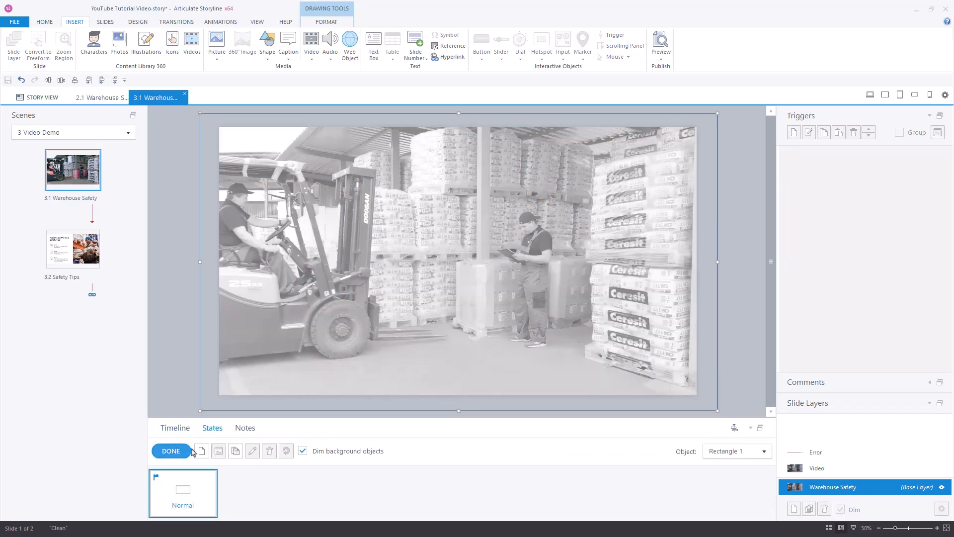
pyautogui.click(171, 43)
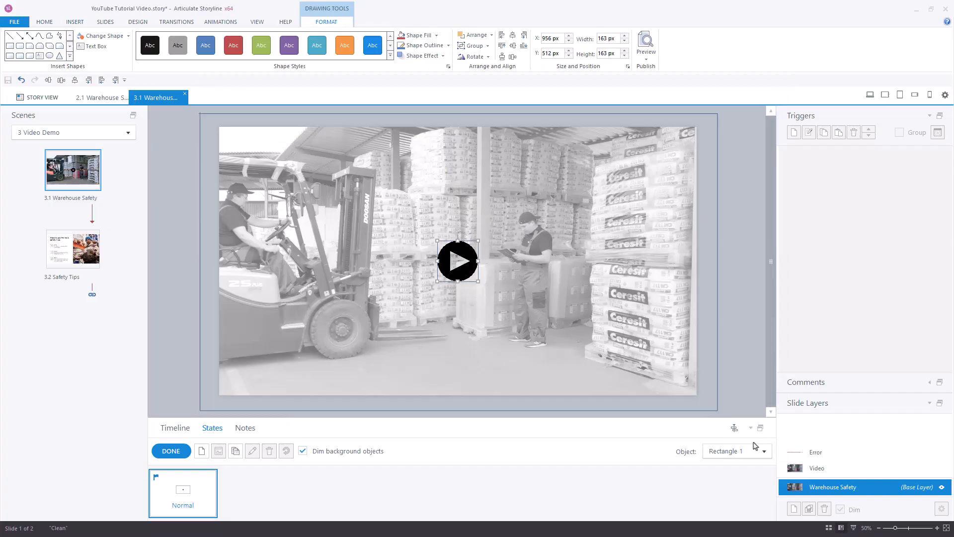
pyautogui.click(171, 451)
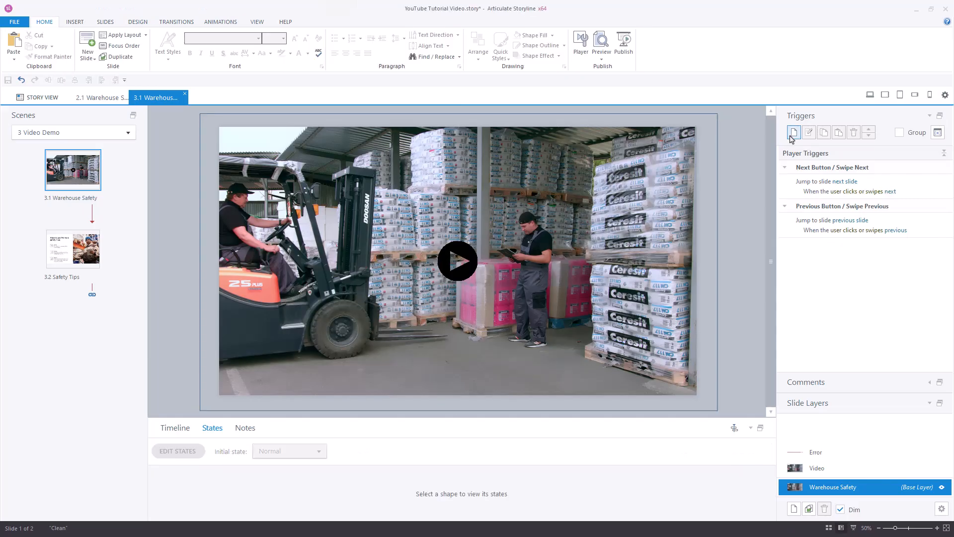
# Step: Add a trigger showing the Video layer when the user clicks Rectangle 1
pyautogui.click(794, 133)
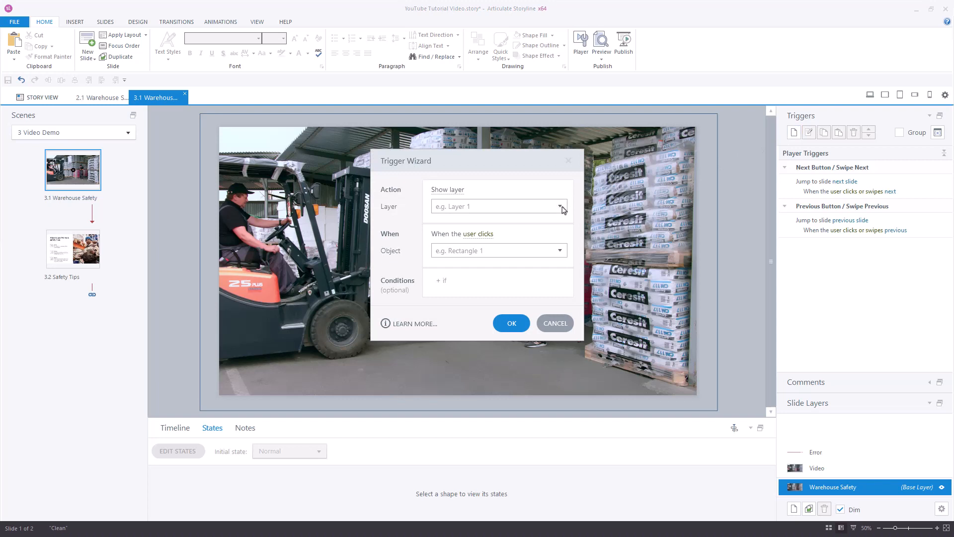
pyautogui.click(560, 206)
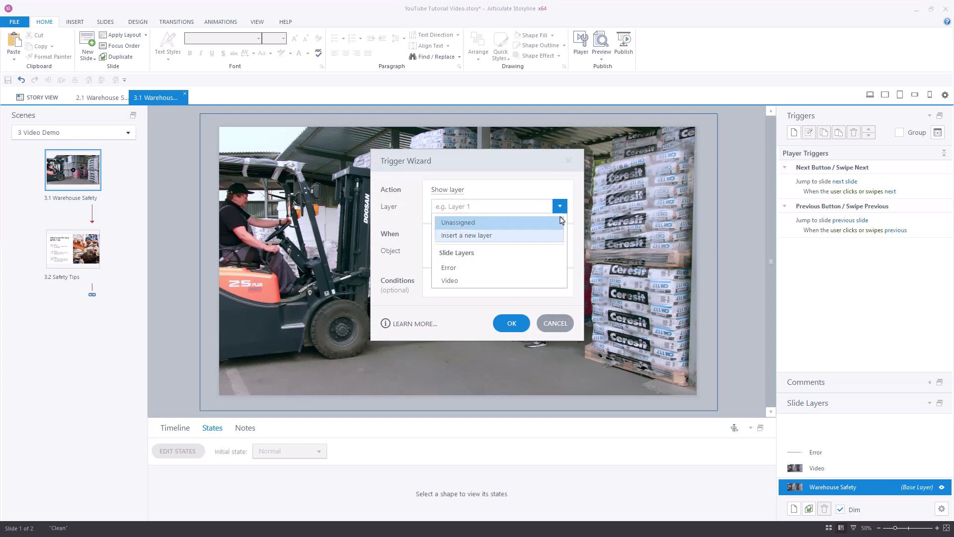
pyautogui.click(449, 280)
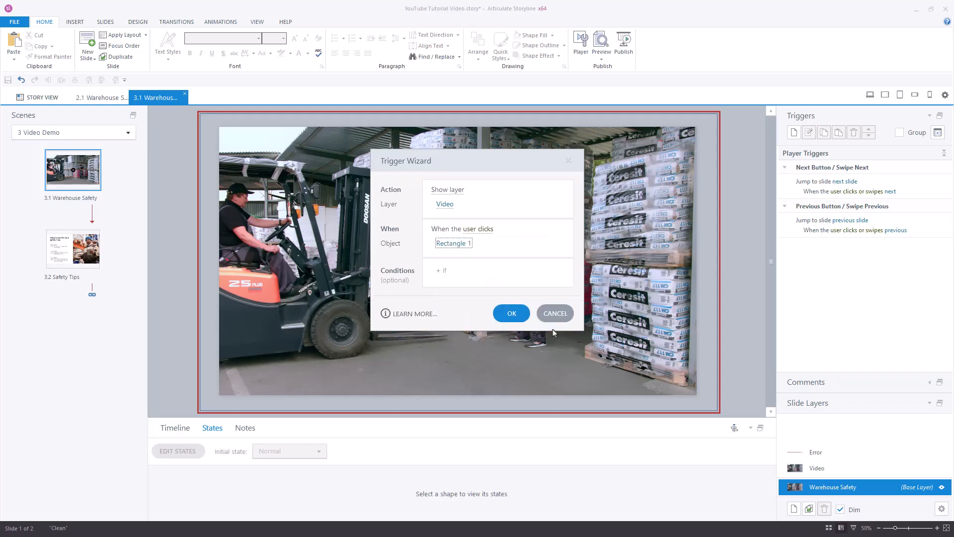
pyautogui.click(511, 313)
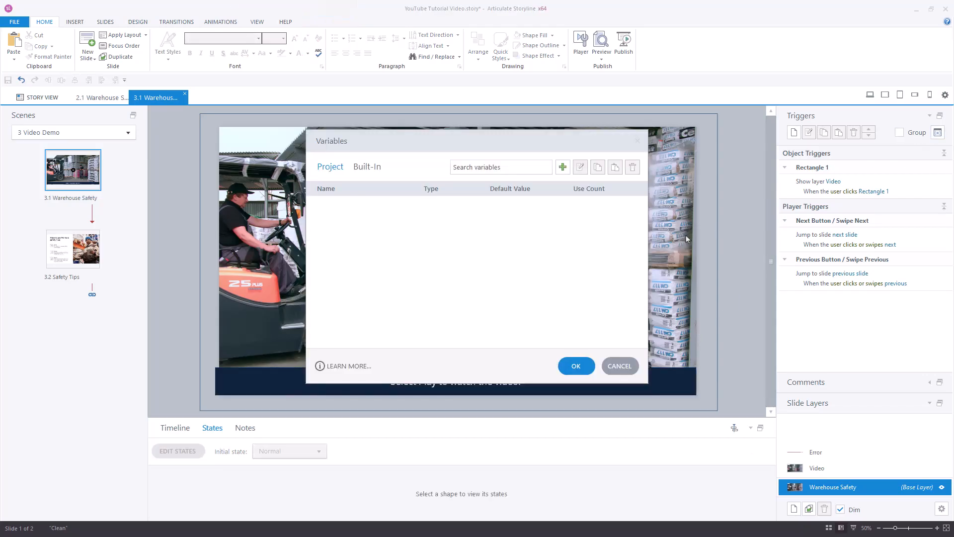
# Step: Create a project variable named 'Video' and choose its type
pyautogui.click(562, 166)
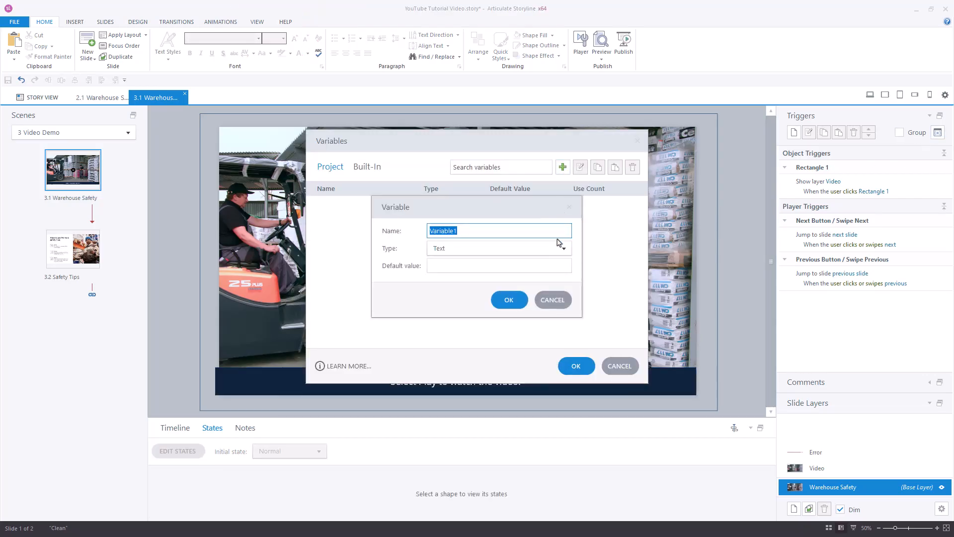
pyautogui.write('Video')
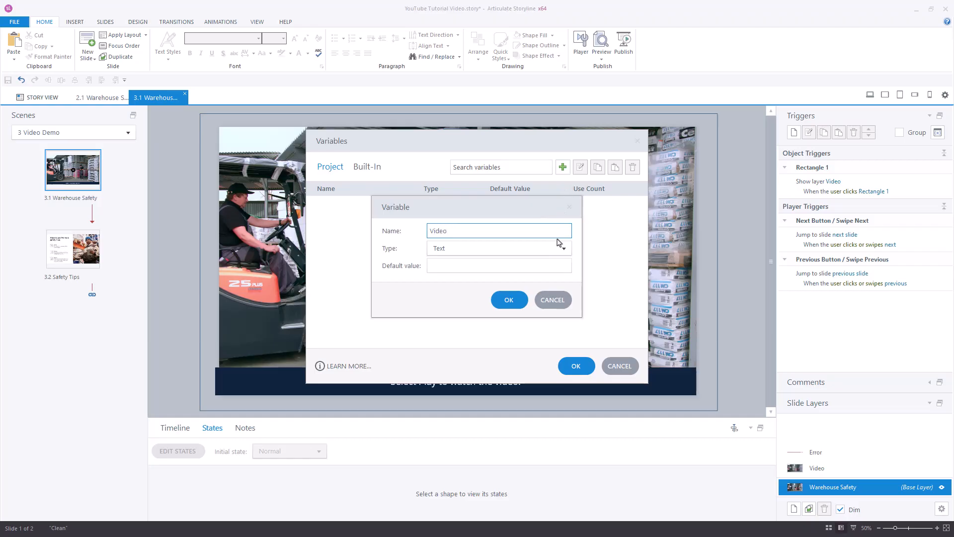
pyautogui.click(564, 248)
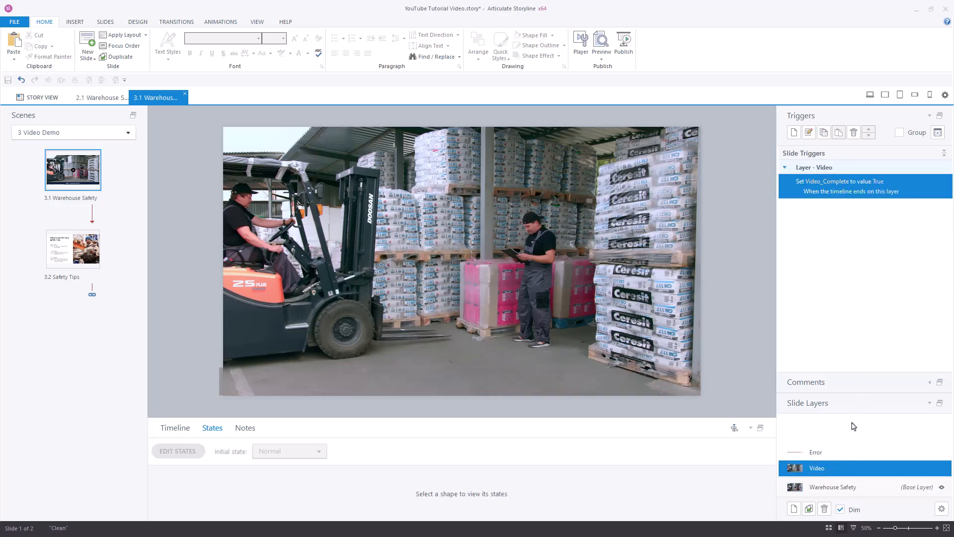
# Step: Reopen the Set Video_Complete trigger in the Trigger Wizard to review it
pyautogui.doubleClick(851, 186)
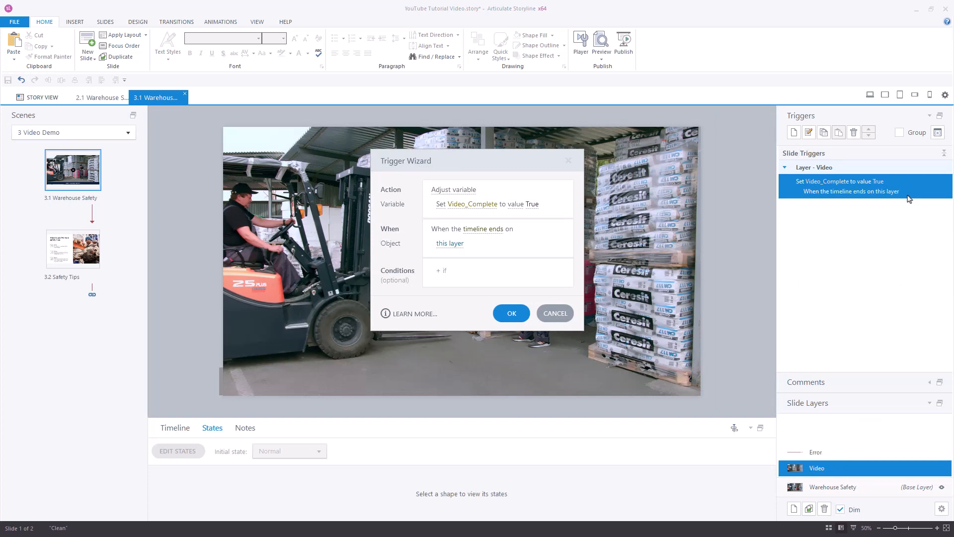
pyautogui.moveTo(671, 270)
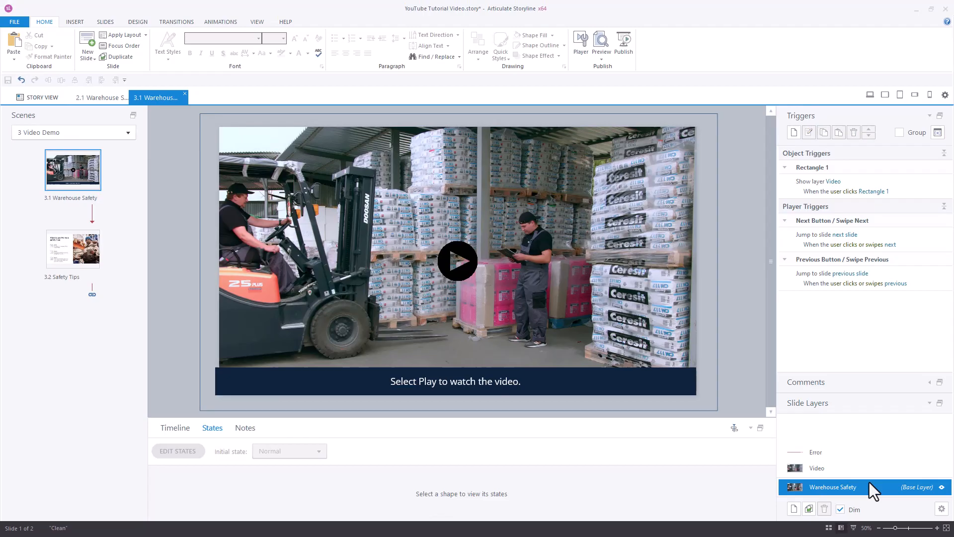
pyautogui.moveTo(879, 437)
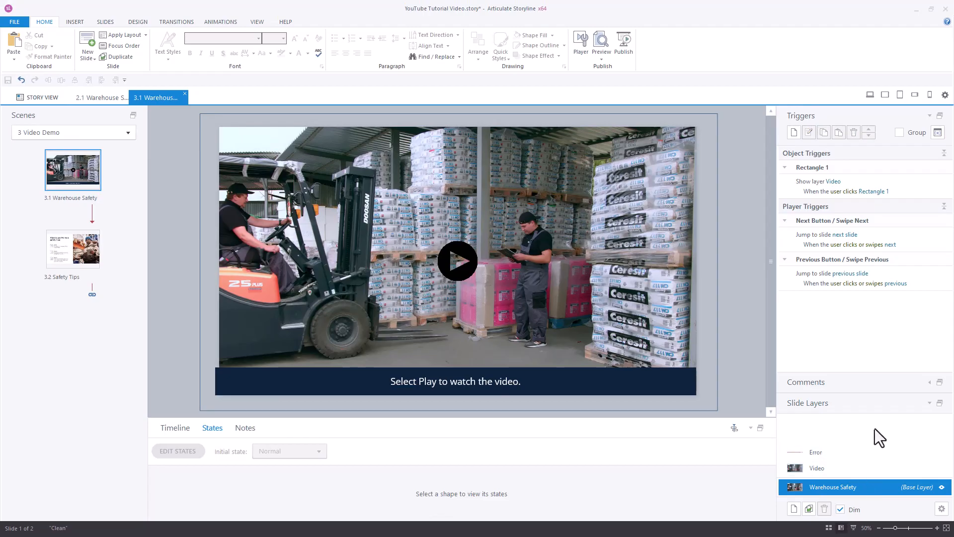
# Step: Edit the Next trigger to require Video_Complete = True, else show the Error layer
pyautogui.doubleClick(826, 234)
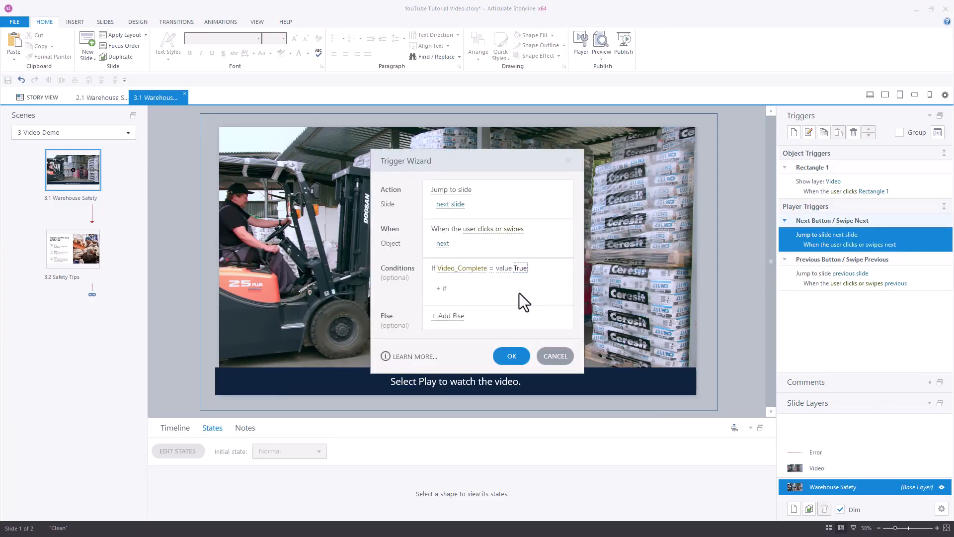
pyautogui.click(447, 315)
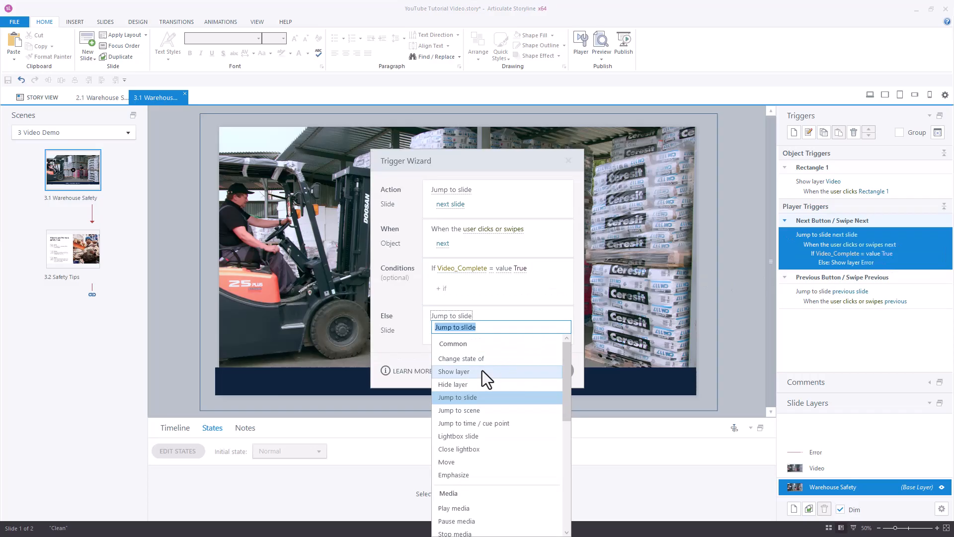
pyautogui.click(454, 371)
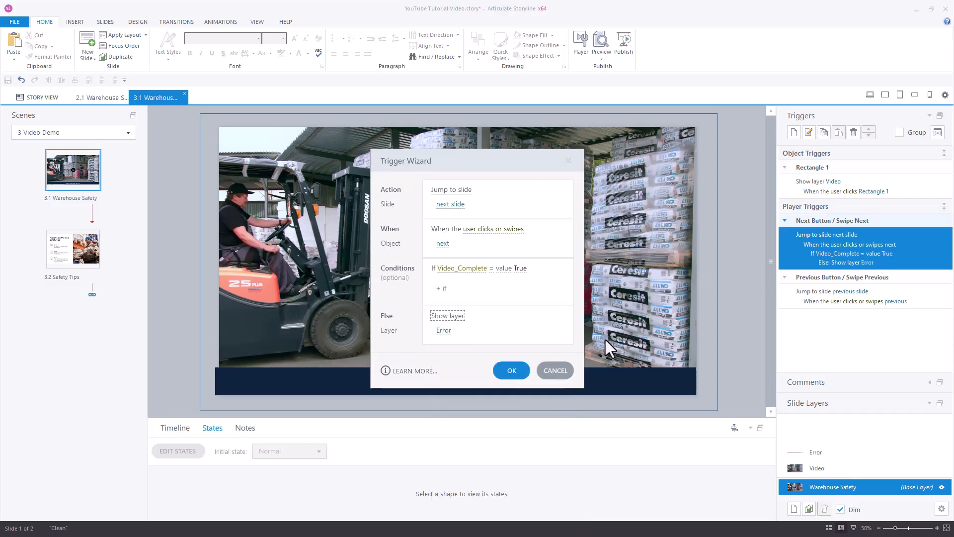